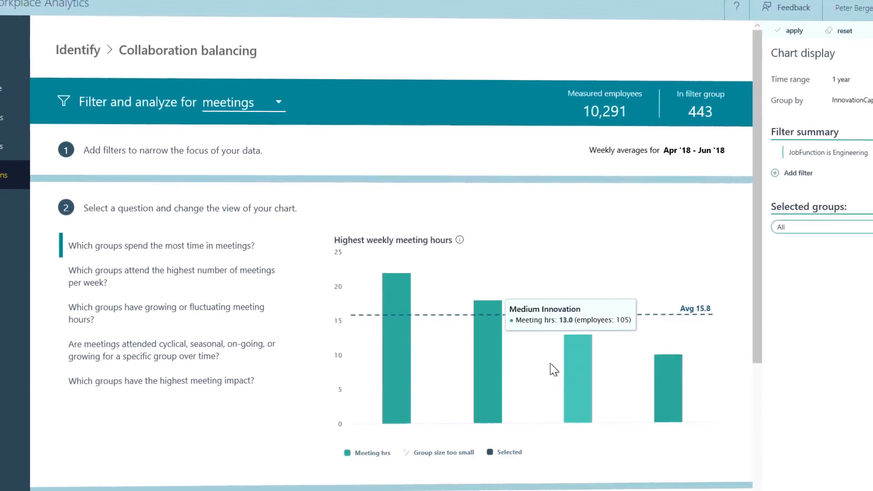
mouse_move(637, 396)
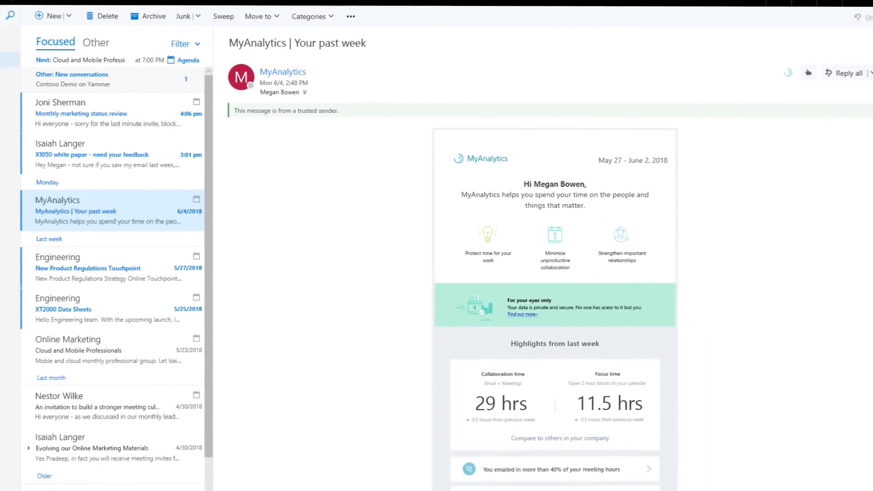
Open Isaiah Langer's 'X1050 white paper - need your feedback' email
left_click(92, 154)
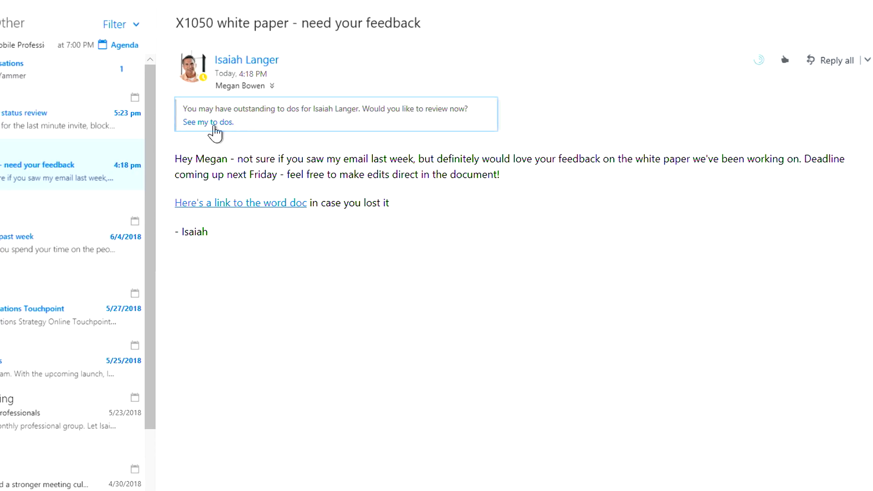
Show Isaiah Langer's outstanding to-dos, then open Joni Sherman's monthly marketing status review invite
left_click(207, 122)
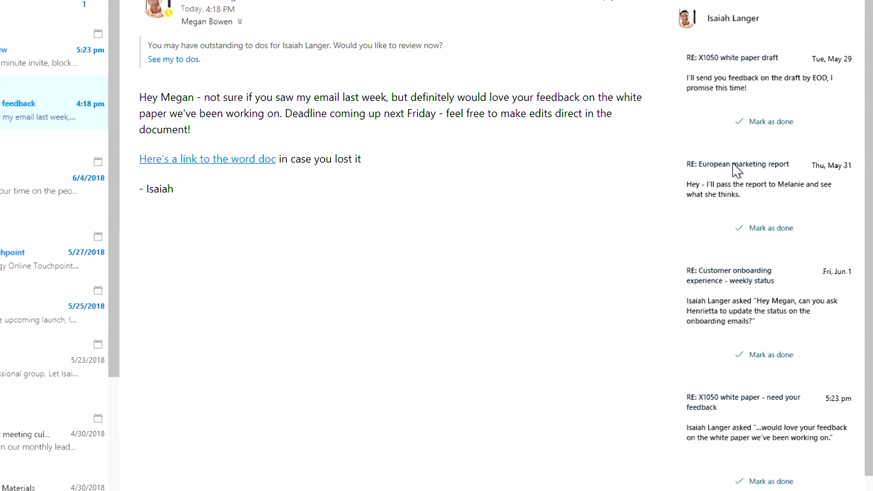
double_click(741, 57)
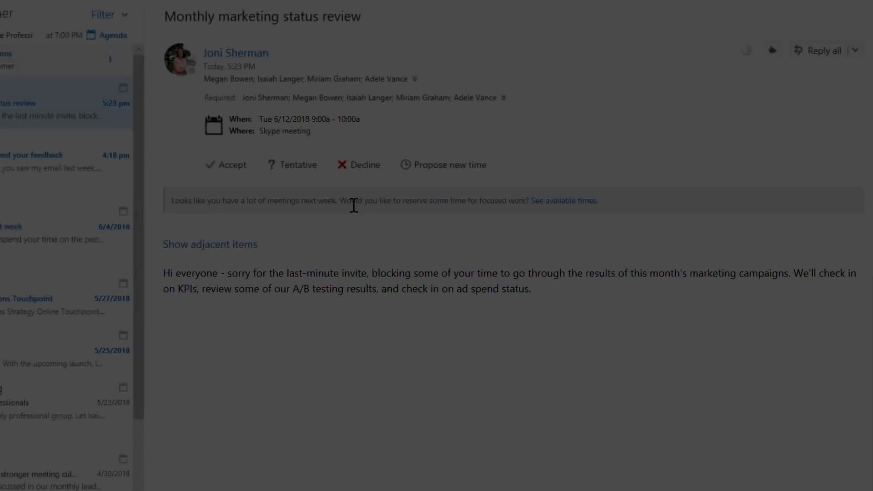
Reserve the Mon 6/11 2:00–4:00 PM slot as focus time
left_click(563, 191)
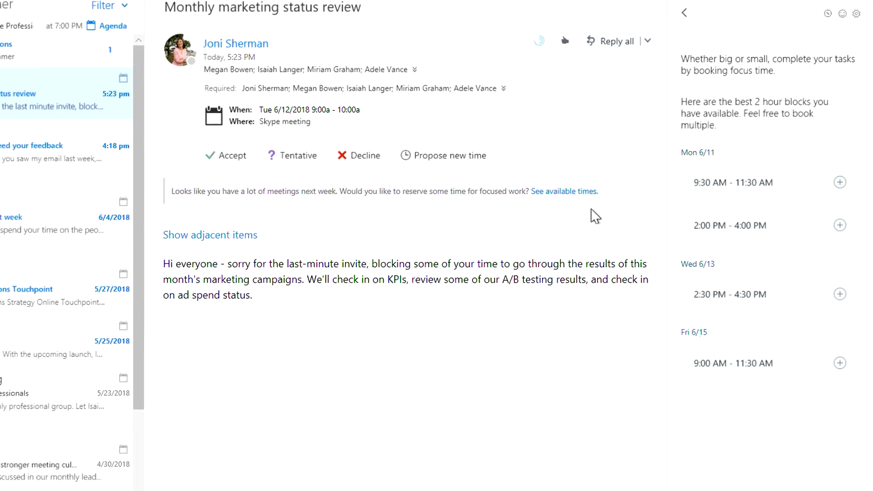
scroll("down", 3)
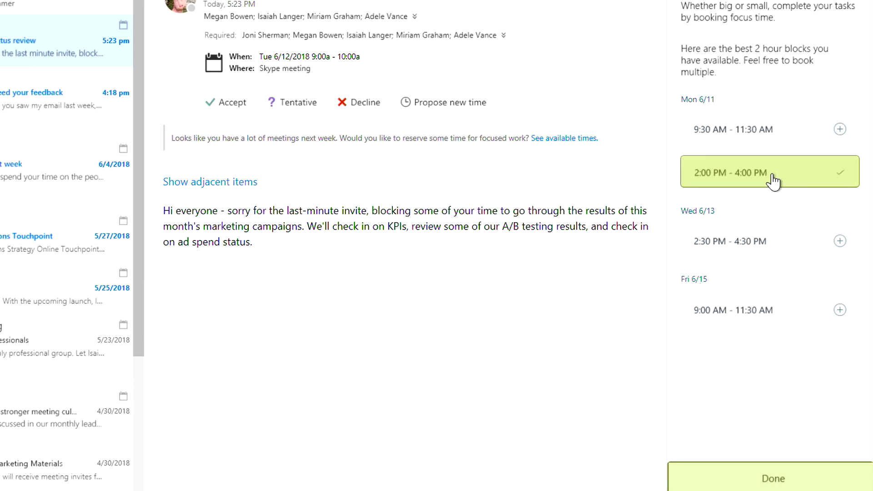
left_click(768, 240)
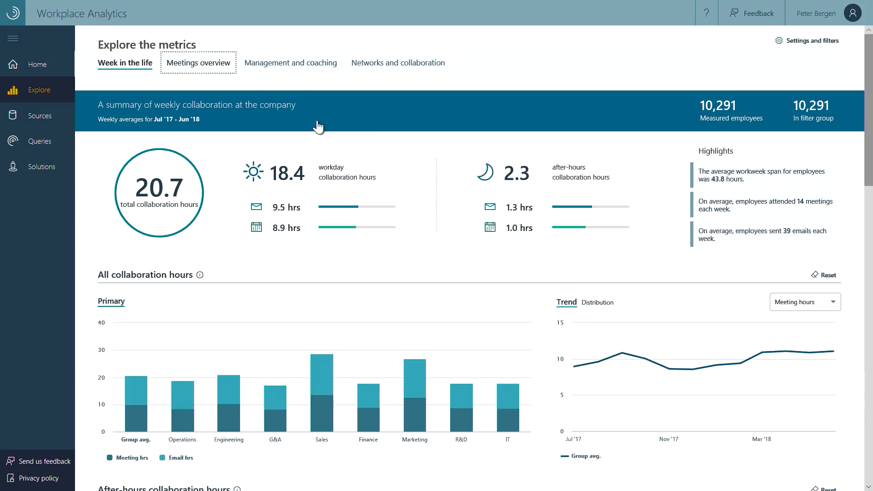
Show the Solutions page with its Identify, Manage and Track approach
left_click(197, 62)
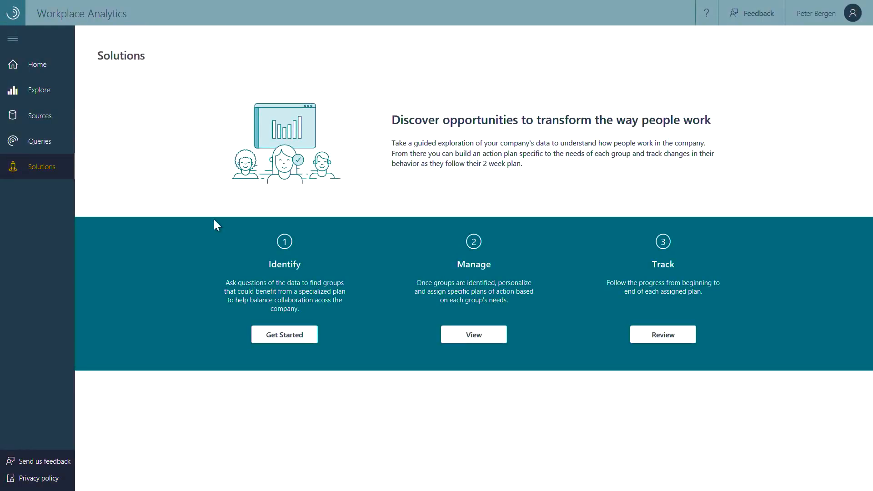
From Identify, view the Meeting hours analysis of weekly meeting hours per group
left_click(284, 335)
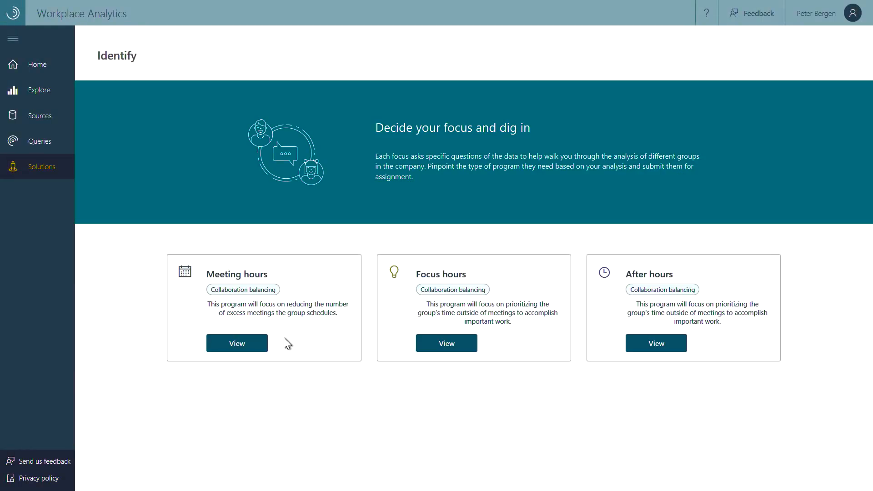
left_click(236, 343)
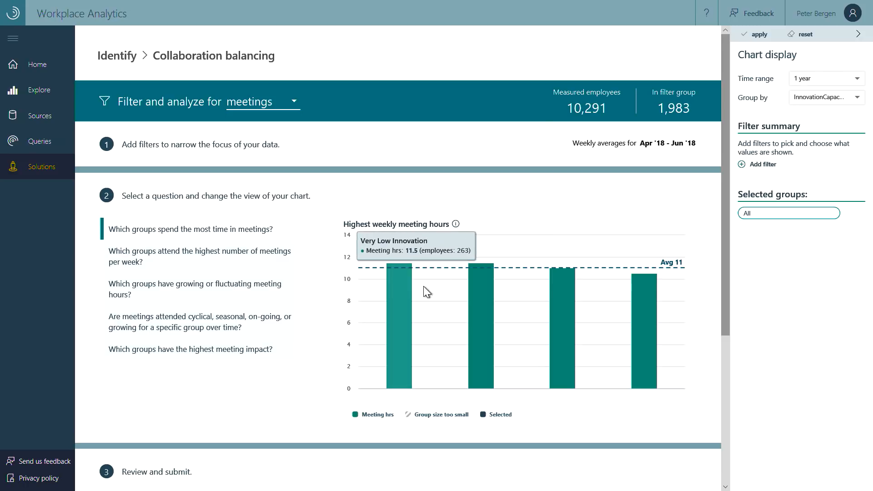
mouse_move(487, 309)
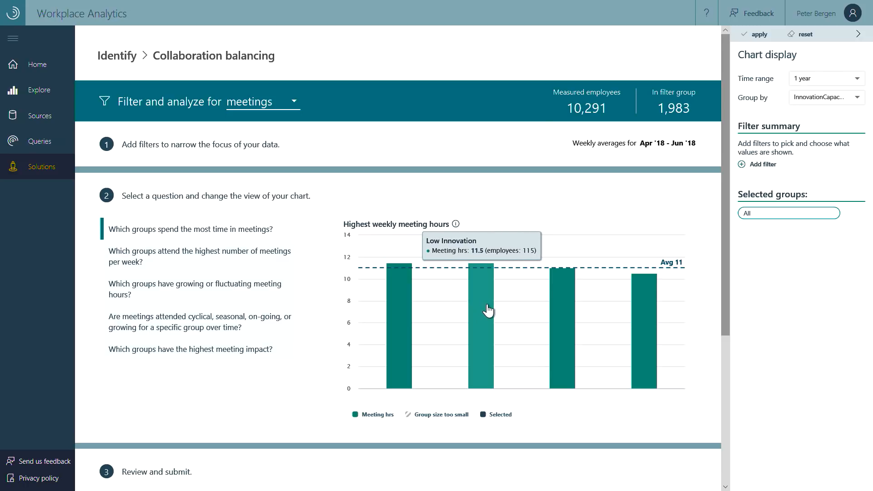
mouse_move(637, 340)
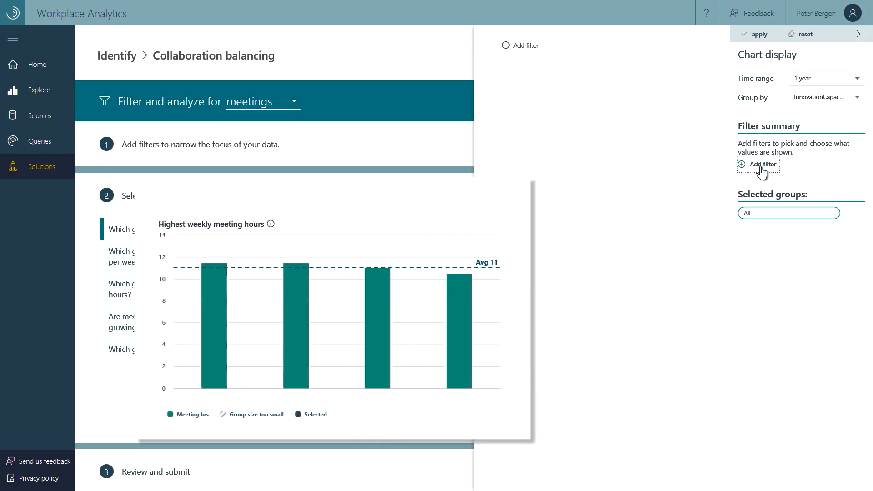
Filter the meeting-hours chart to JobFunction equals Engineering, leaving 443 employees
left_click(762, 164)
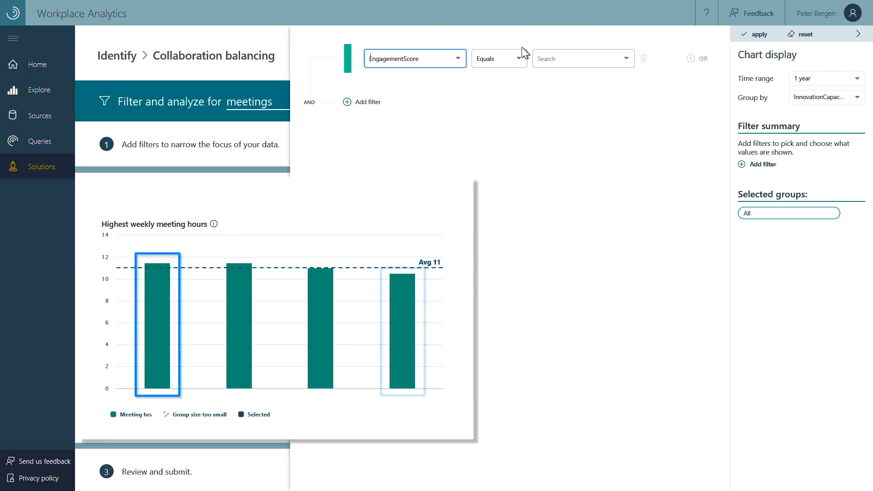
left_click(414, 59)
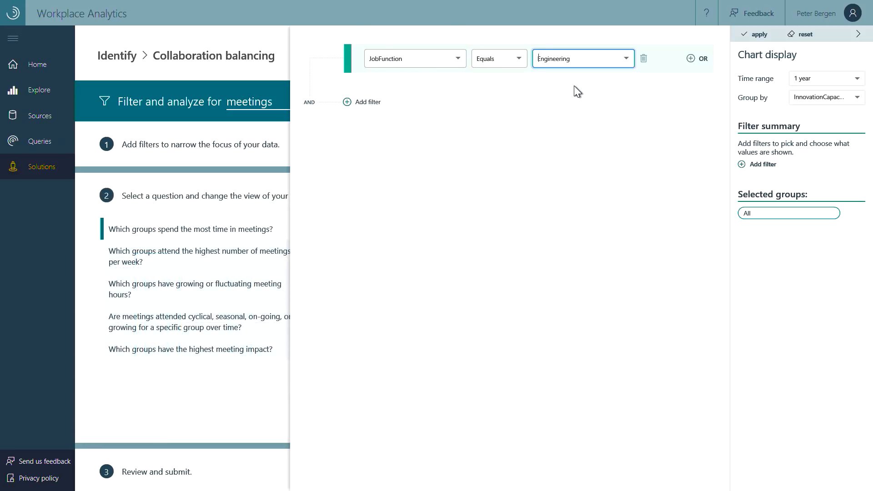
left_click(758, 35)
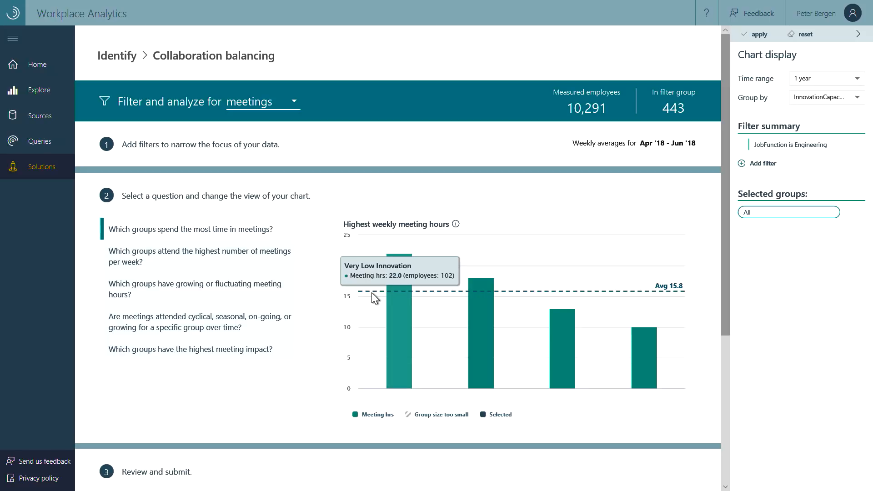
mouse_move(550, 345)
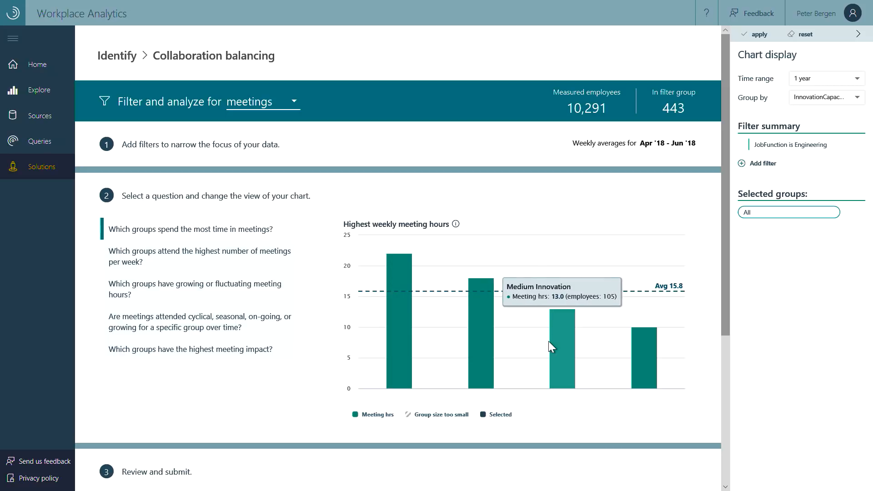
mouse_move(643, 366)
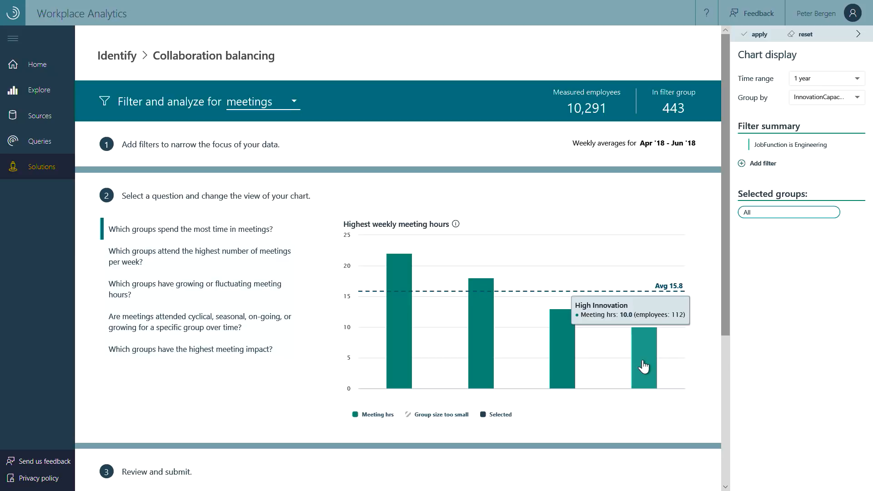
mouse_move(399, 374)
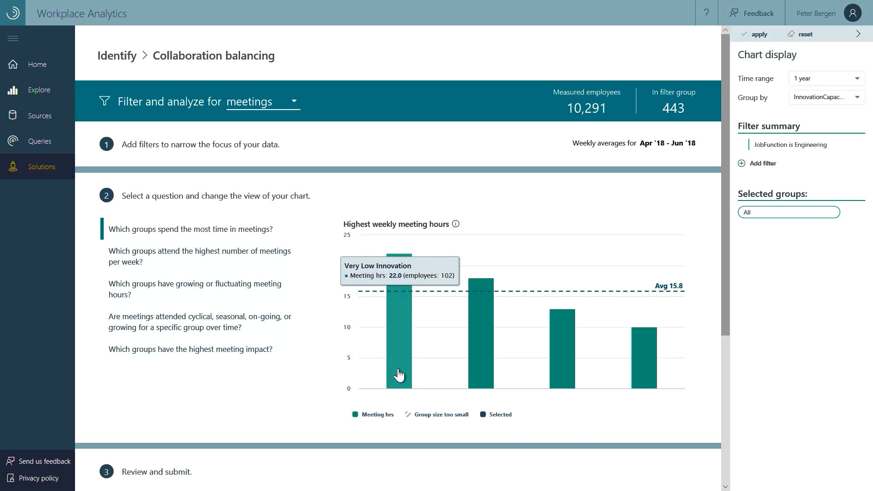
Submit 'Engineering – very low innovation score' (102 employees) and view it under unassigned groups
scroll("down", 3)
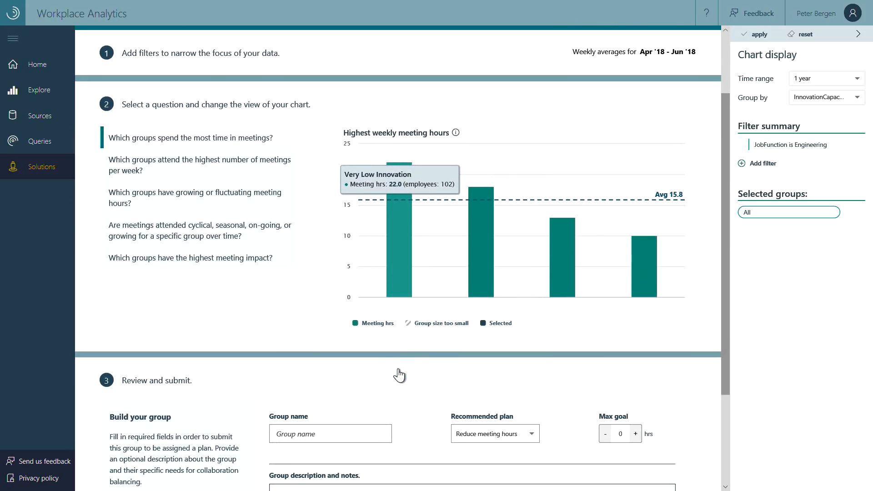
mouse_move(396, 282)
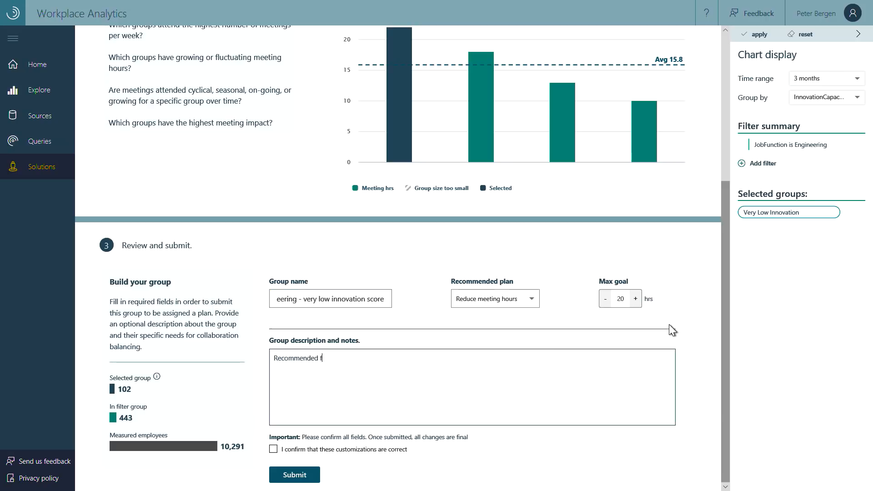
type("or meeting habits program")
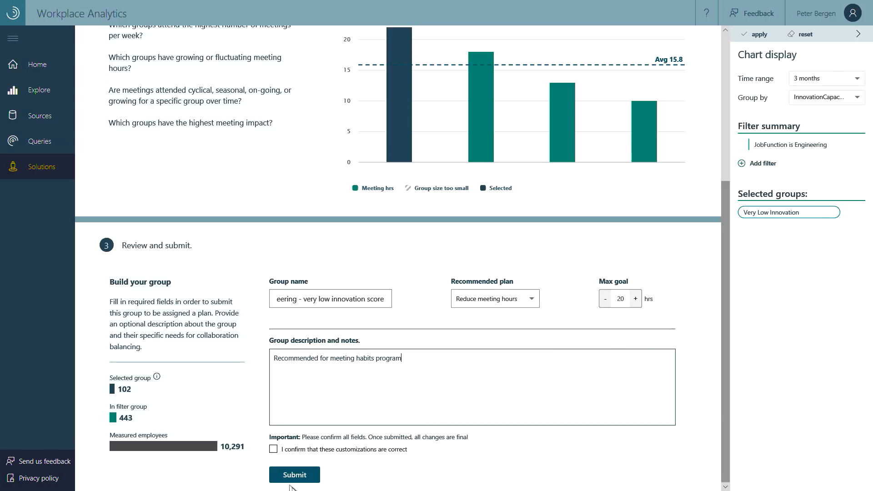
left_click(294, 474)
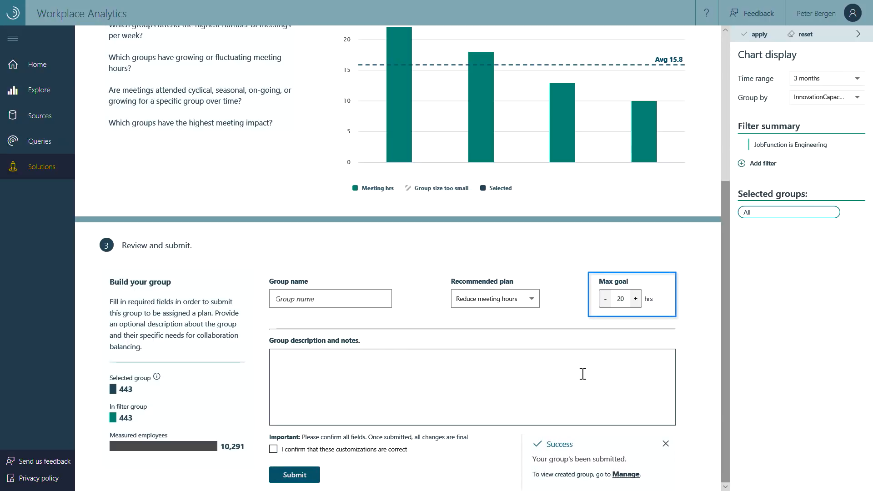
left_click(625, 474)
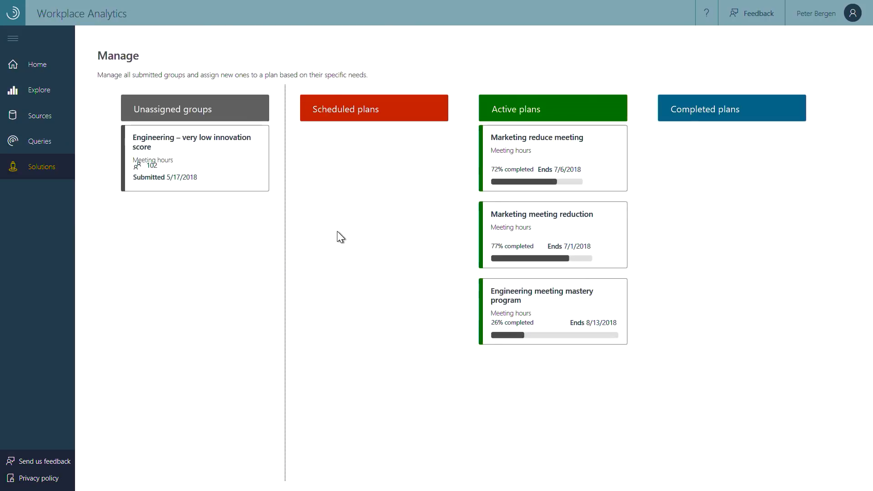
left_click(194, 158)
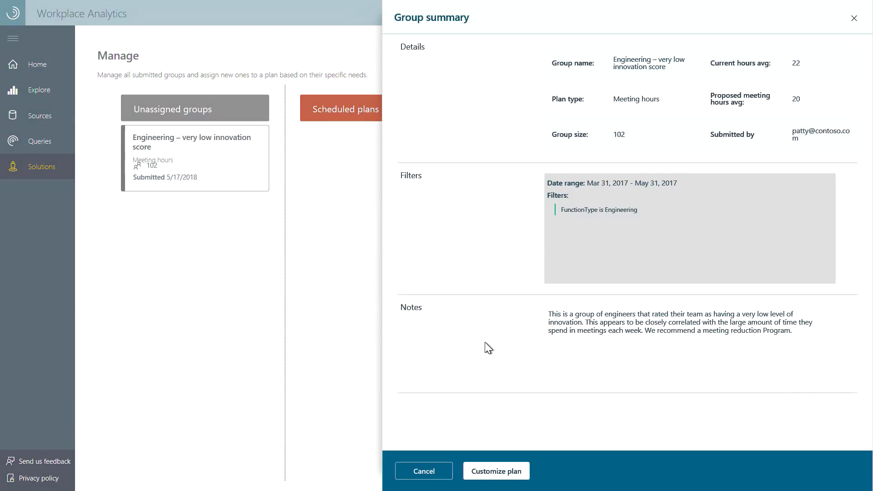
left_click(495, 470)
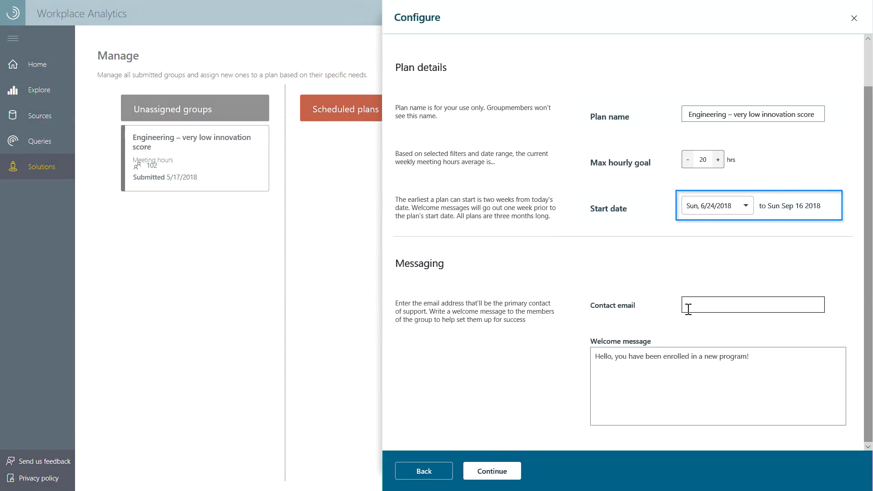
type("nestor.wilke@contoso.com")
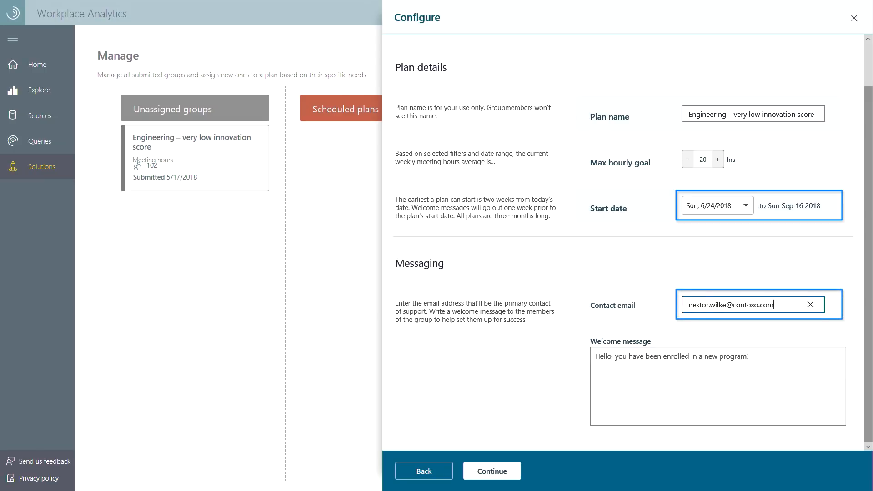
type("We're embarking on a mission to help everyone reduce meeting overload")
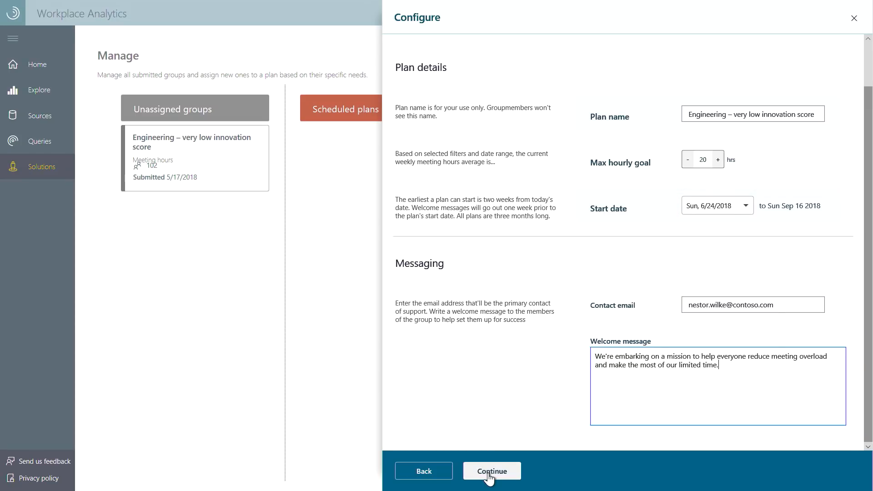
Choose the habits Decline optional meetings, Consolidate meetings and Divide and conquer
left_click(492, 471)
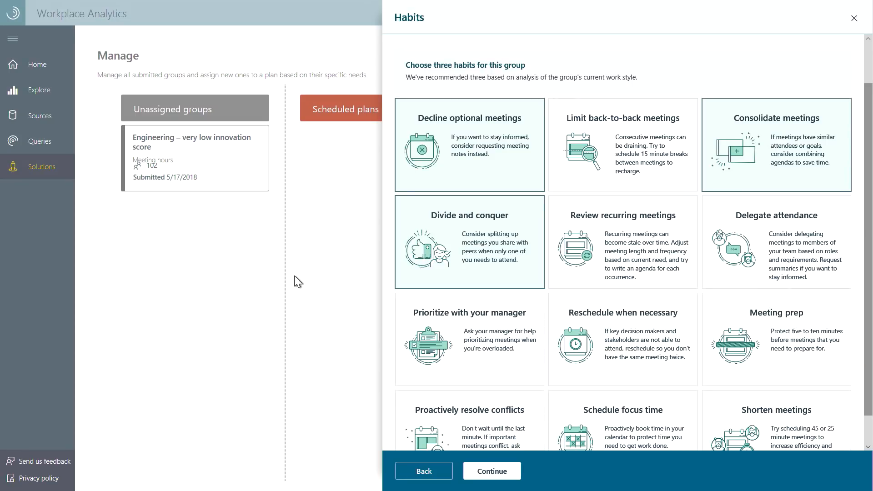
left_click(469, 144)
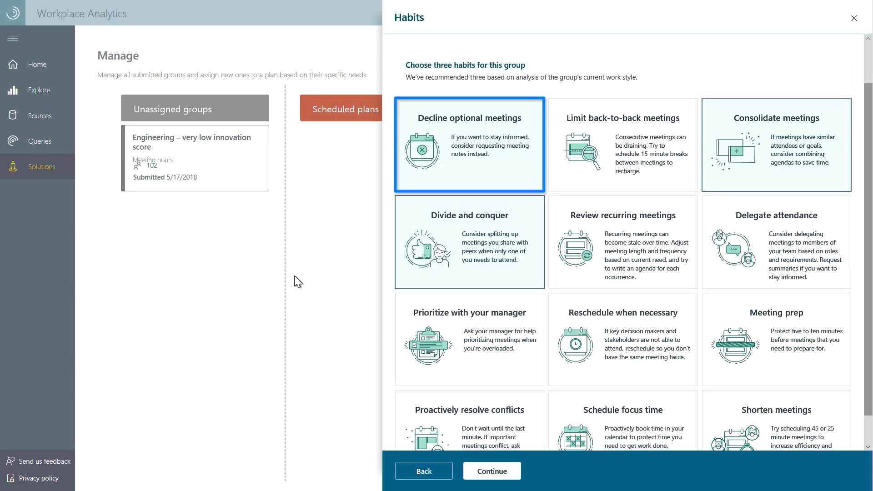
left_click(469, 242)
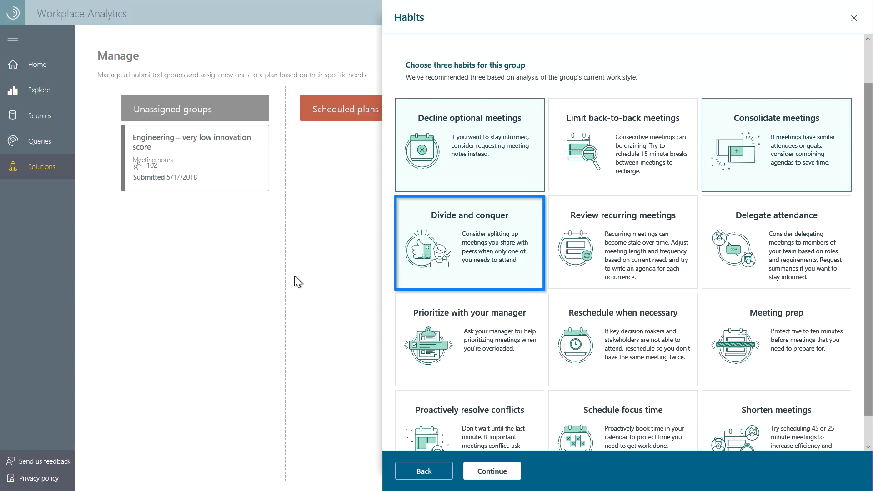
Confirm all plan information is correct, submit the plan, and start the program from the invitation
left_click(492, 471)
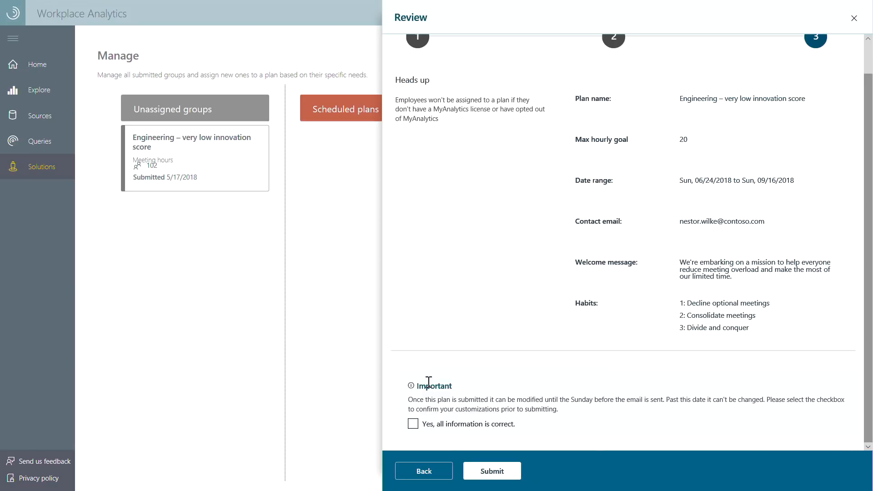
left_click(413, 424)
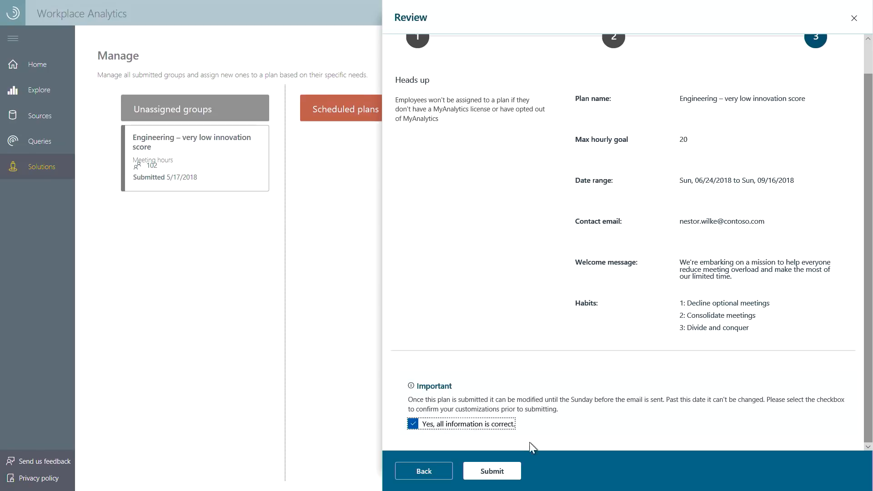
left_click(491, 471)
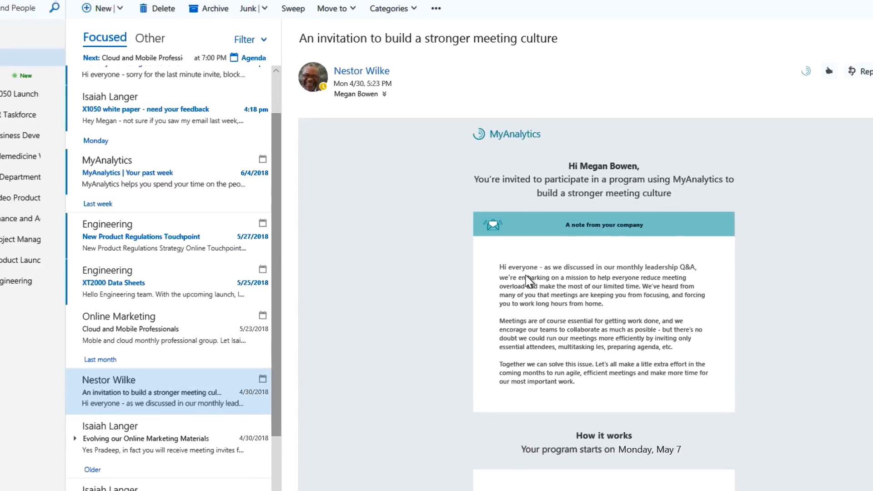
scroll("down", 3)
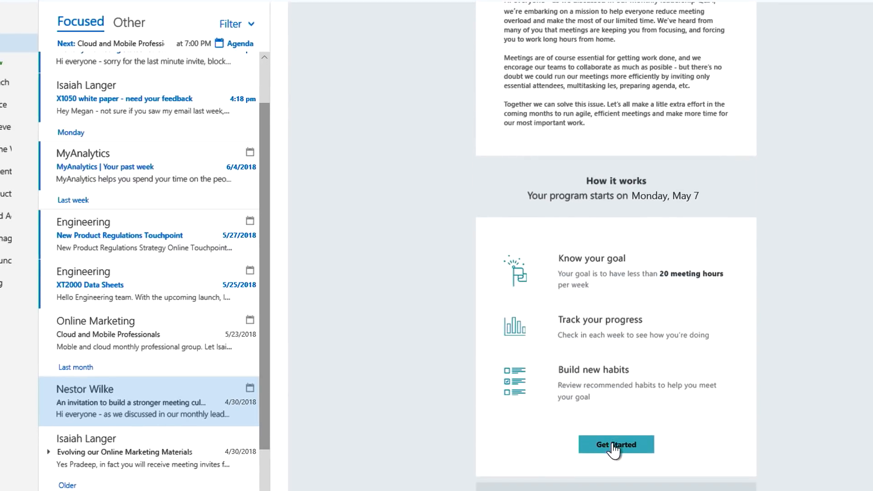
left_click(615, 444)
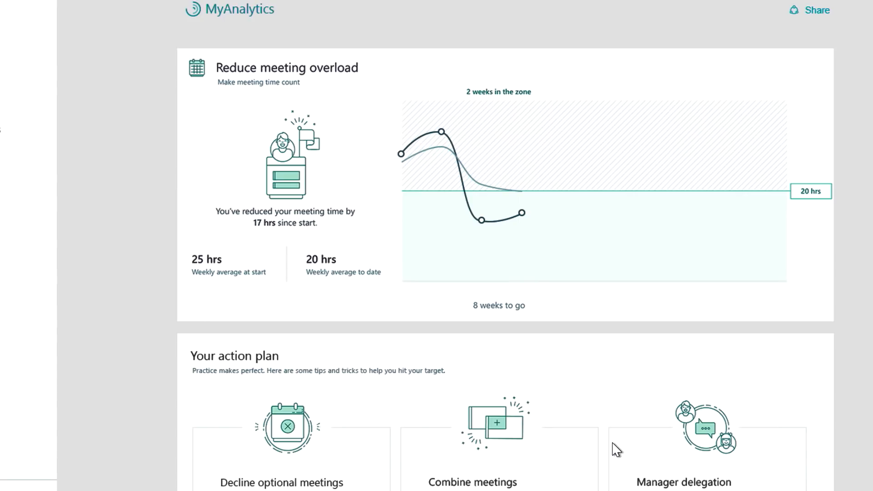
mouse_move(617, 302)
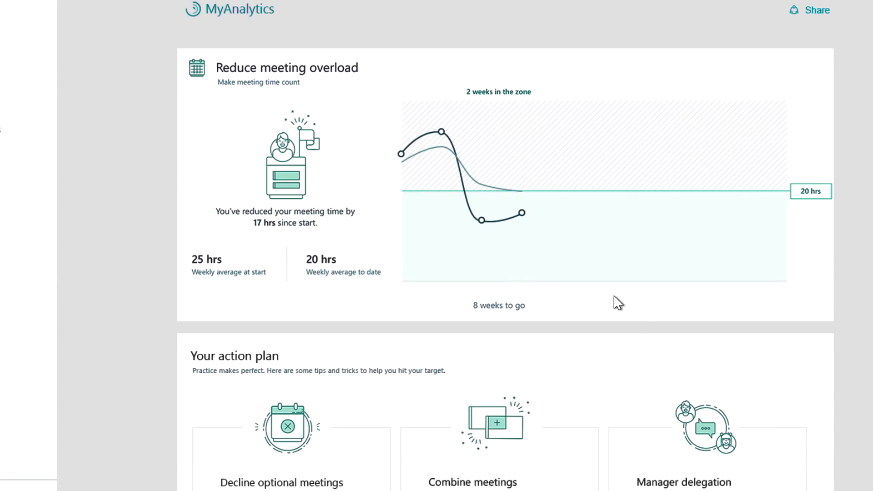
mouse_move(601, 282)
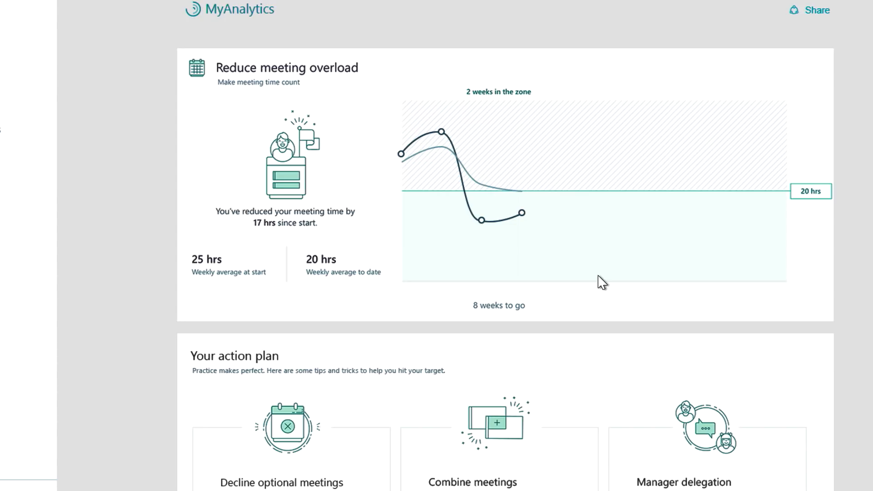
mouse_move(522, 214)
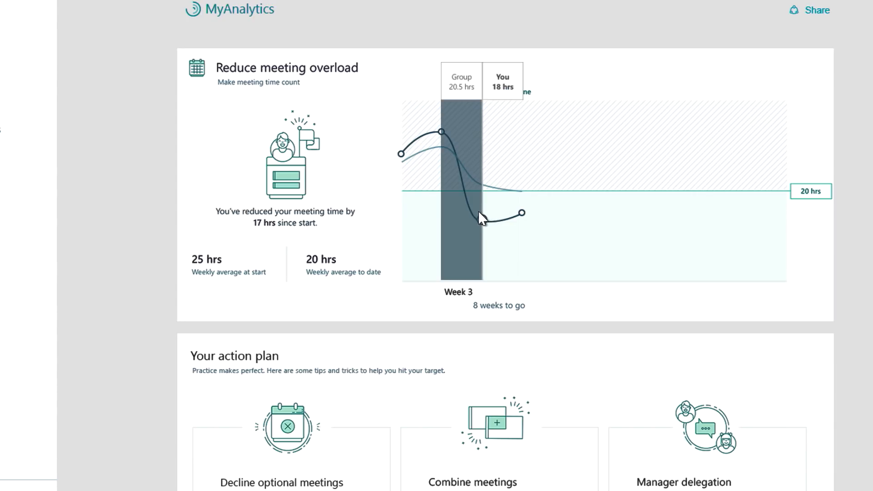
mouse_move(326, 333)
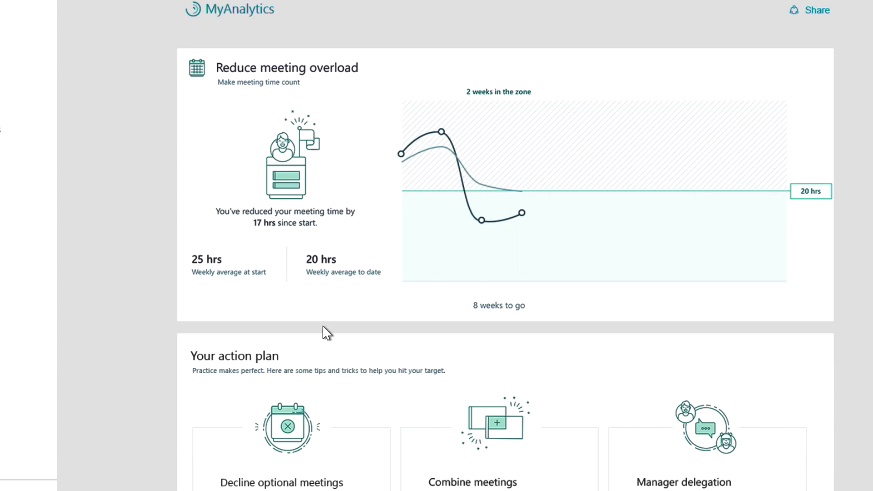
Check progress against the 20-hour goal, then open Engineering's Track page showing an 11% drop
scroll("down", 3)
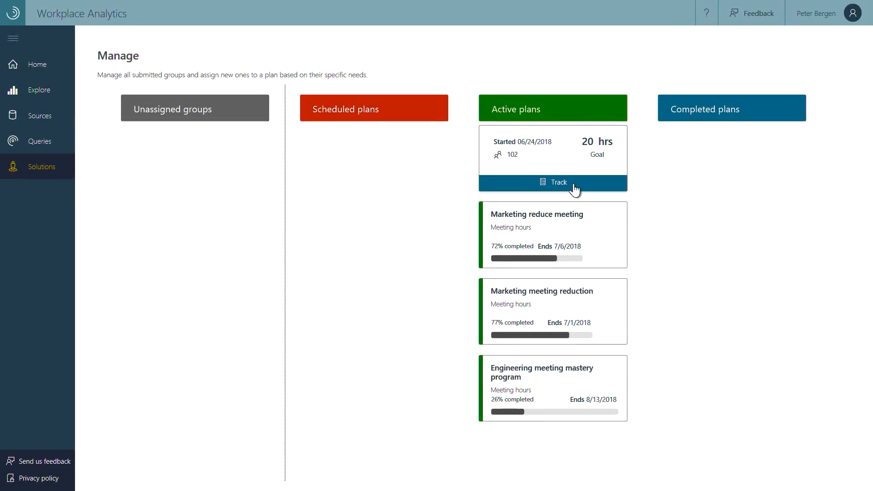
left_click(552, 182)
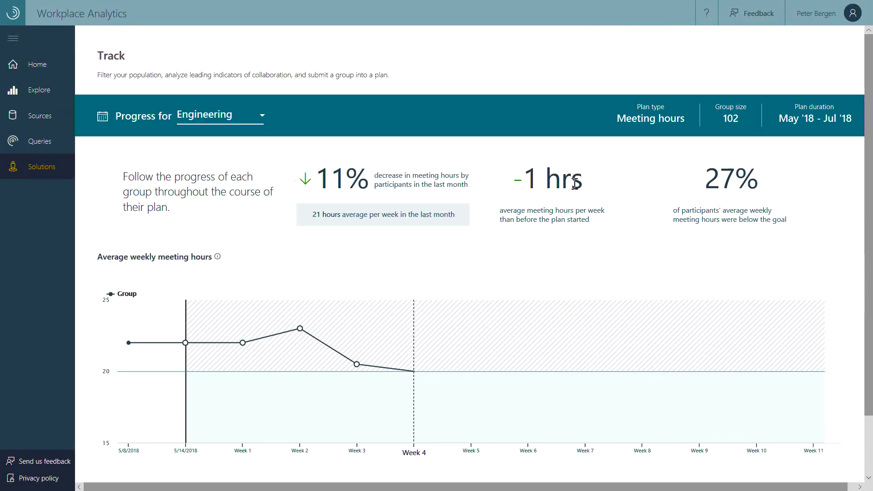